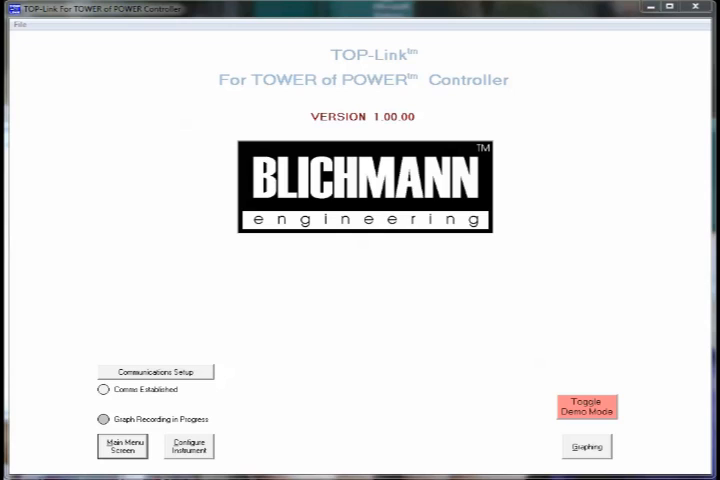
mouse_move(358, 460)
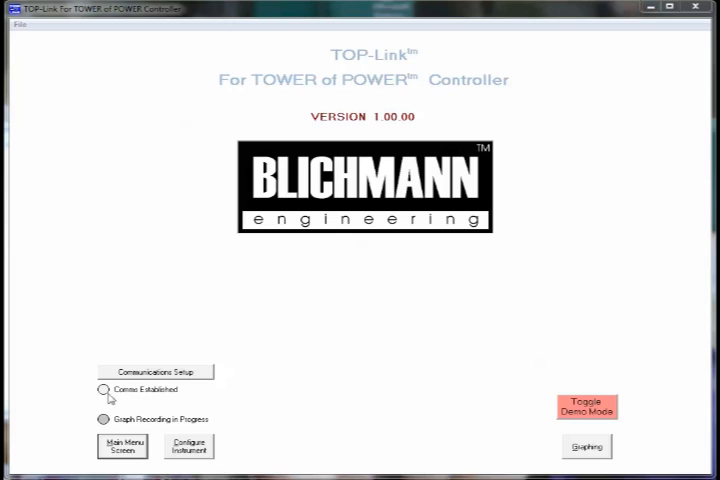
mouse_move(156, 372)
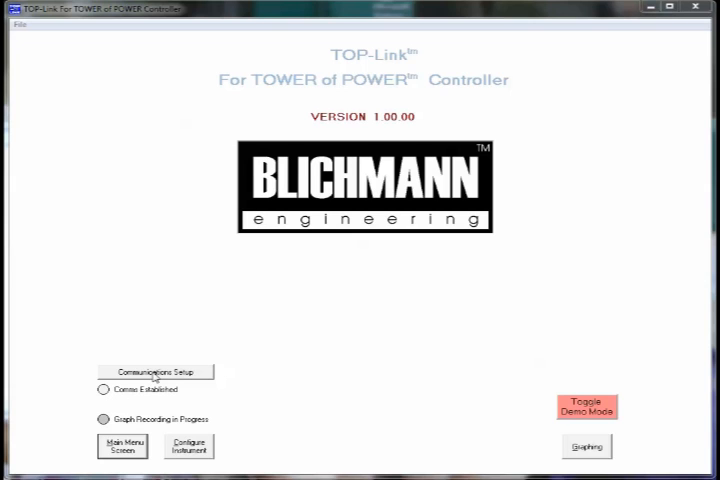
Auto-configure communications and save the detected Comm Port 09 setting.
click(156, 372)
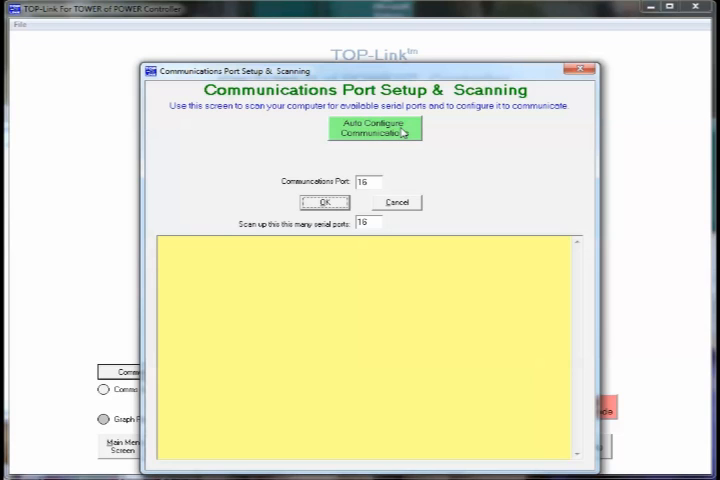
click(374, 128)
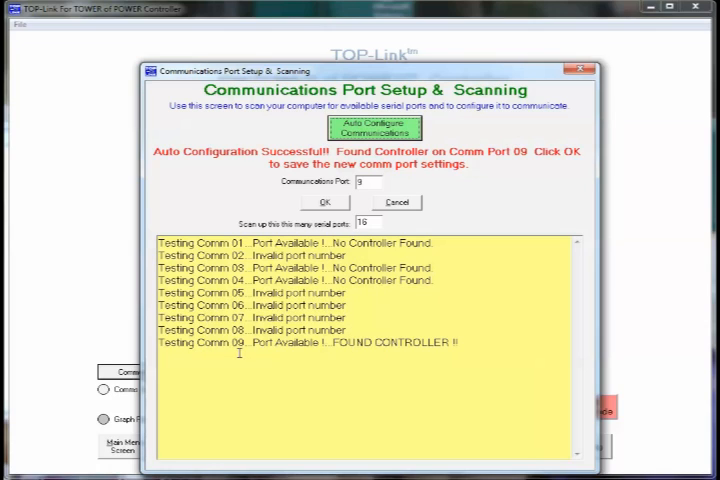
mouse_move(370, 204)
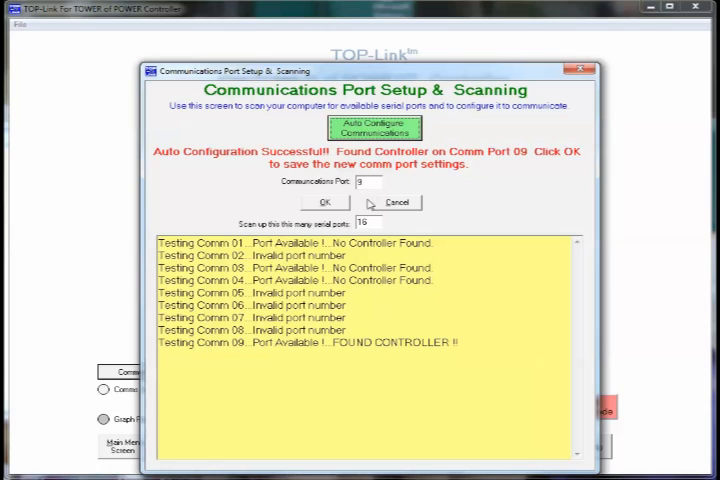
click(322, 202)
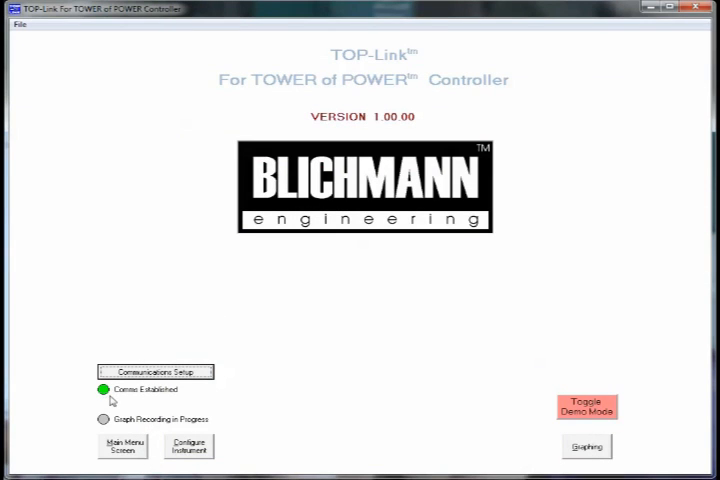
mouse_move(360, 370)
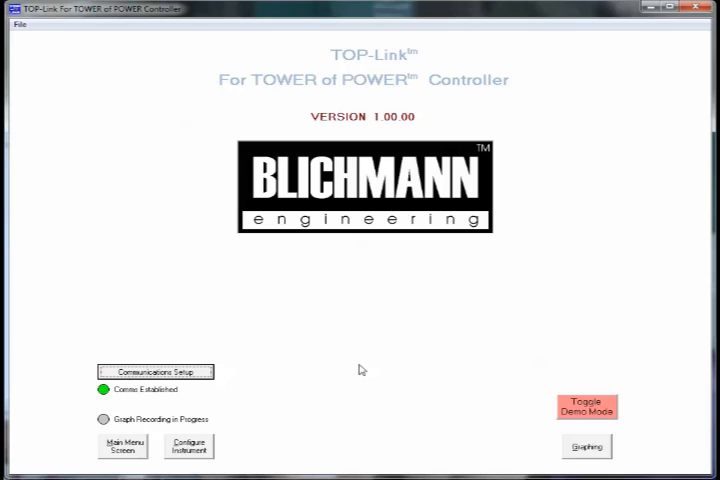
mouse_move(458, 436)
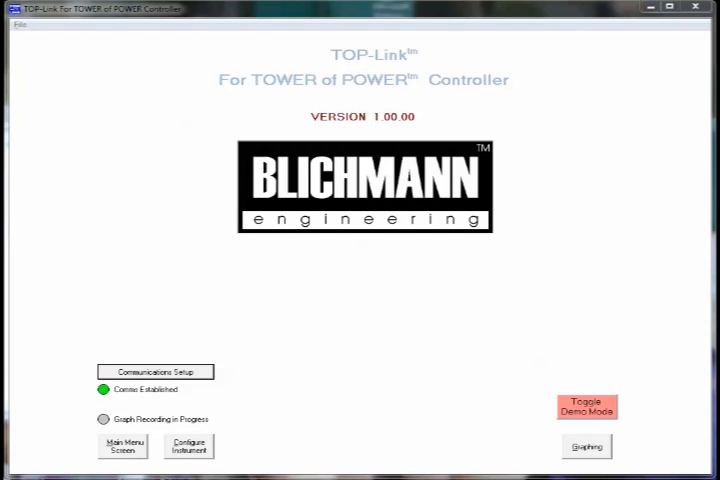
mouse_move(324, 420)
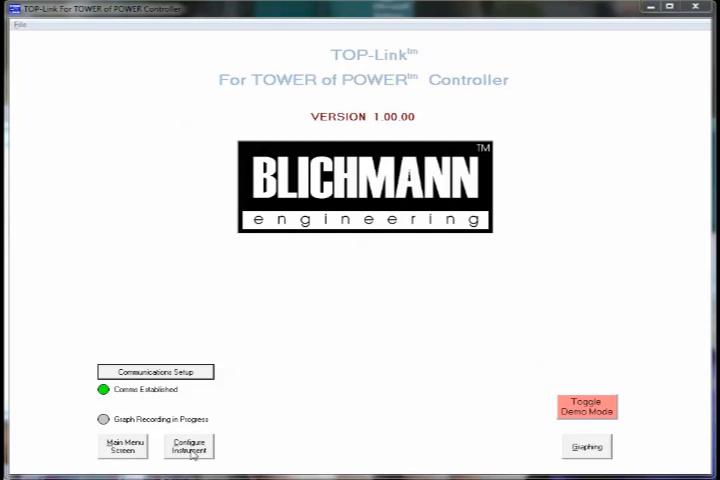
Go to the Configure Instrument screen from the main screen.
click(188, 448)
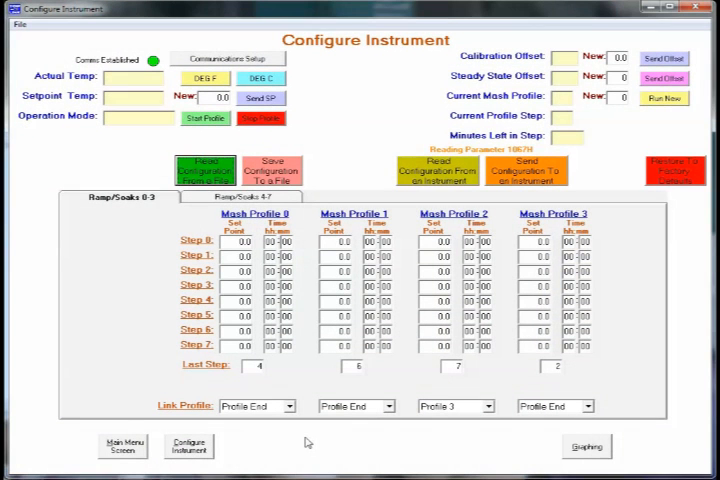
Let Configure Instrument load the controller's live readings and mash profile data.
click(452, 170)
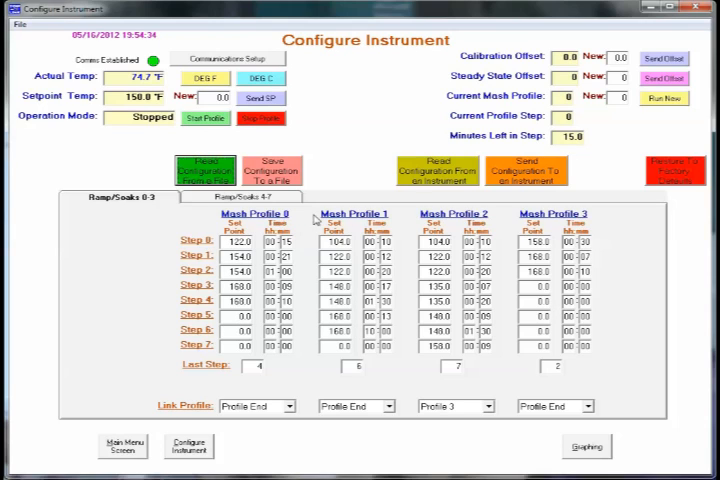
mouse_move(428, 212)
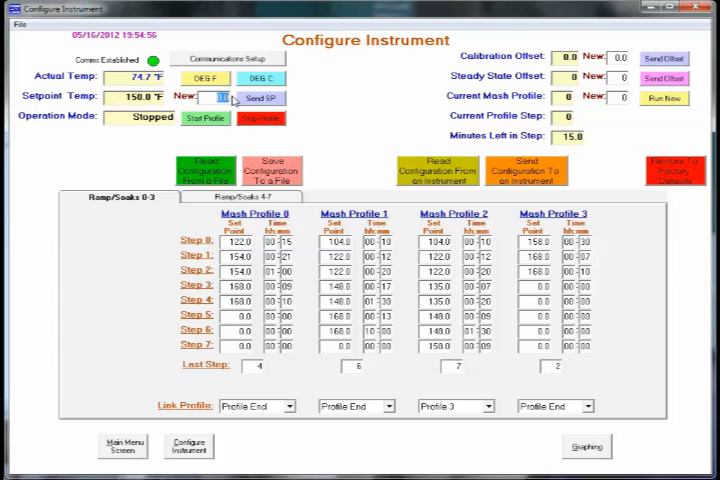
Enter setpoint 154, then switch units to Deg C and back to Deg F, confirming each.
text(154)
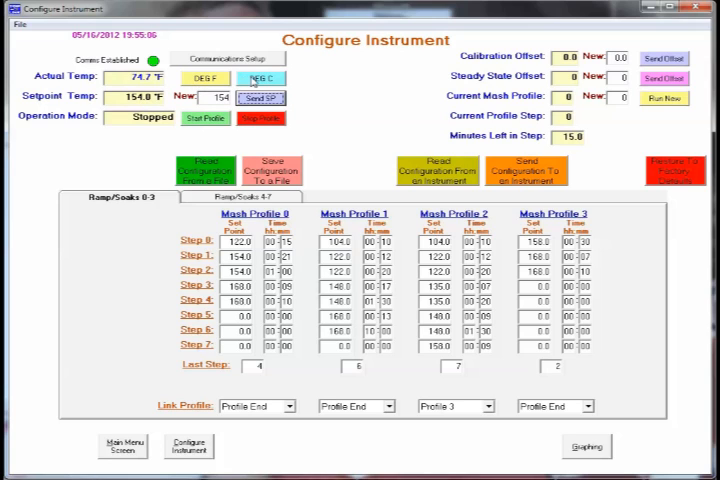
click(260, 78)
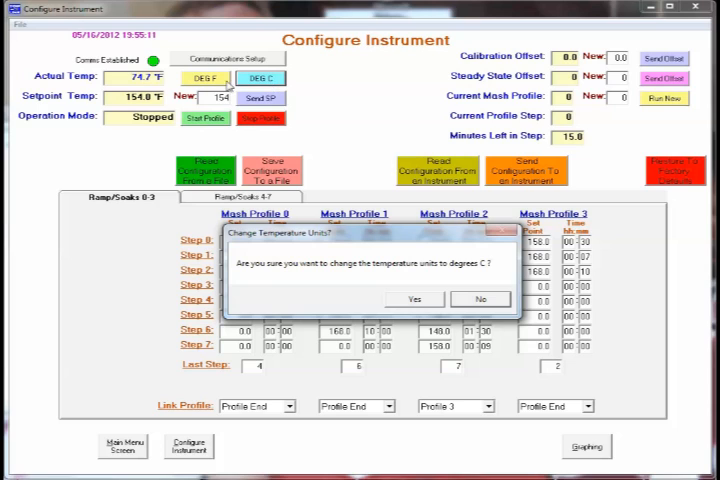
click(412, 300)
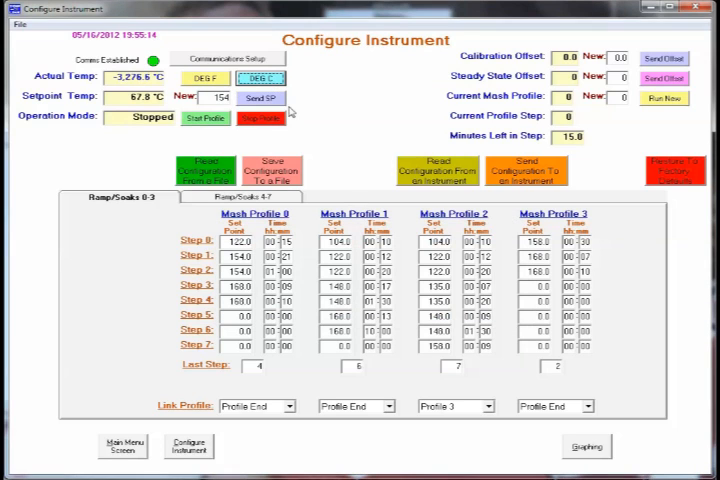
mouse_move(140, 136)
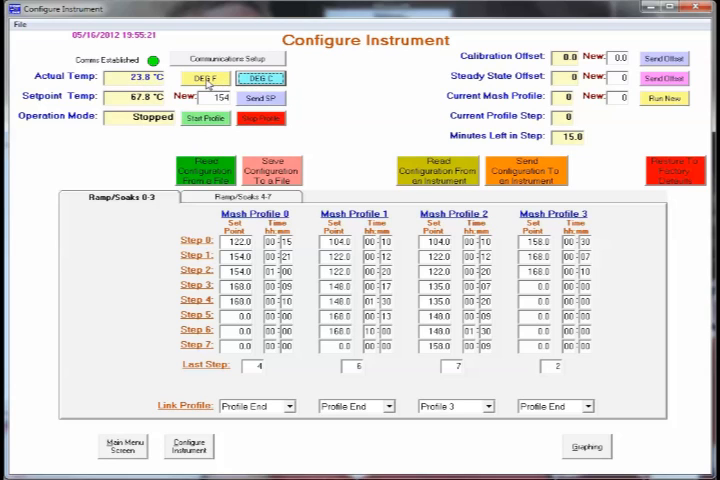
click(204, 78)
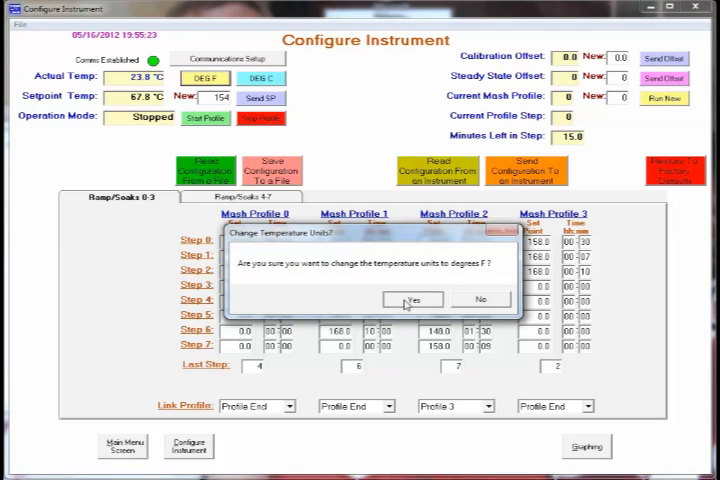
click(412, 300)
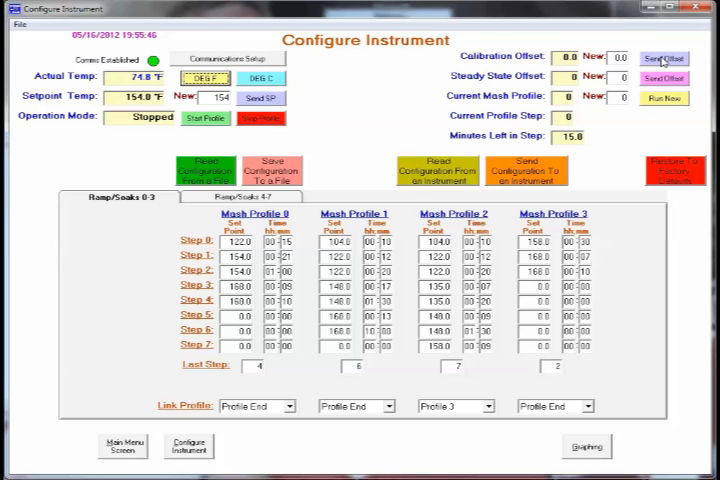
mouse_move(568, 84)
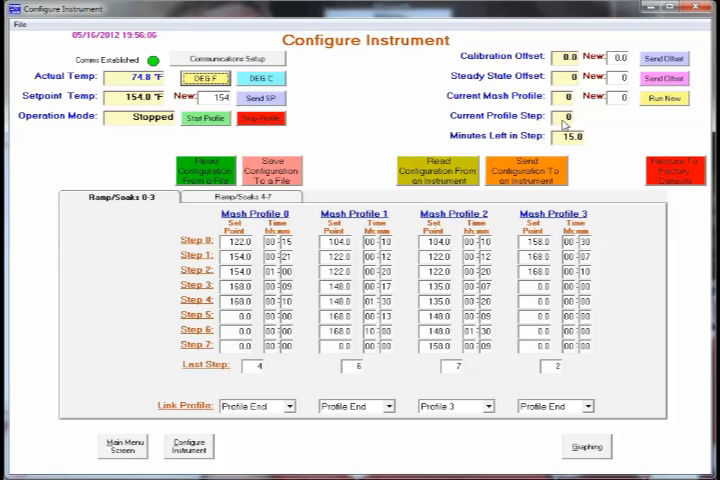
mouse_move(564, 124)
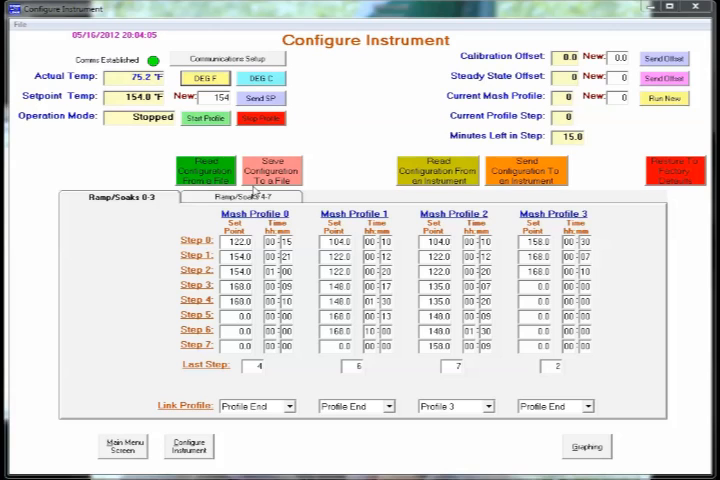
mouse_move(368, 188)
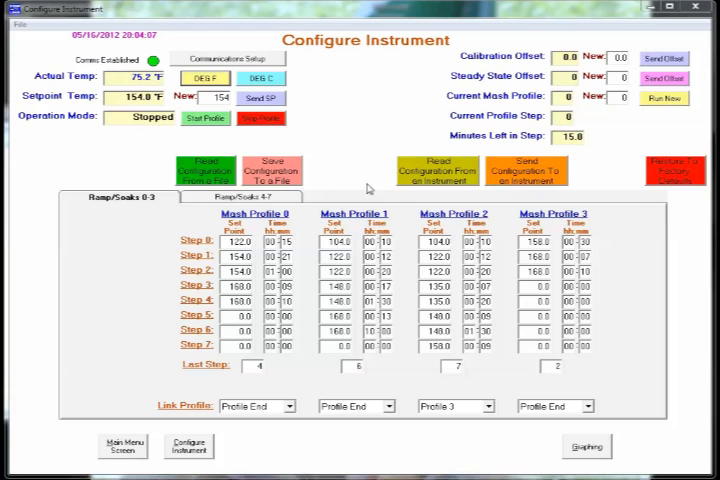
mouse_move(482, 192)
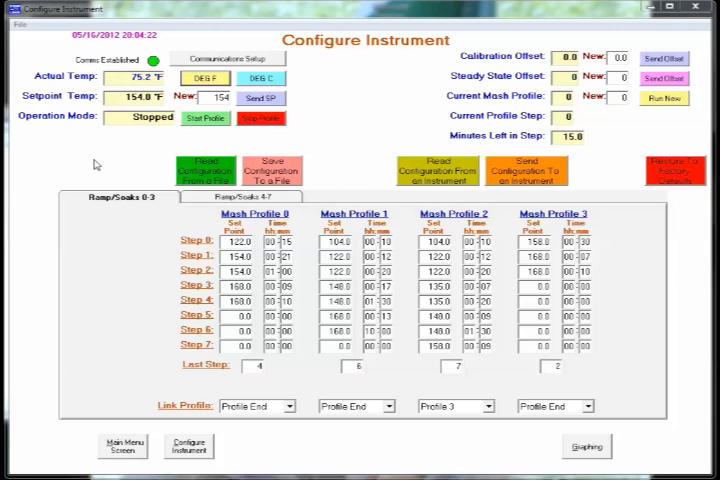
mouse_move(192, 196)
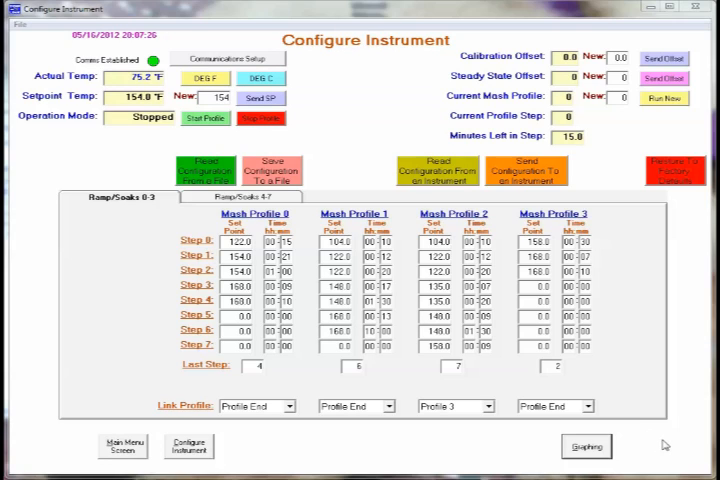
mouse_move(652, 236)
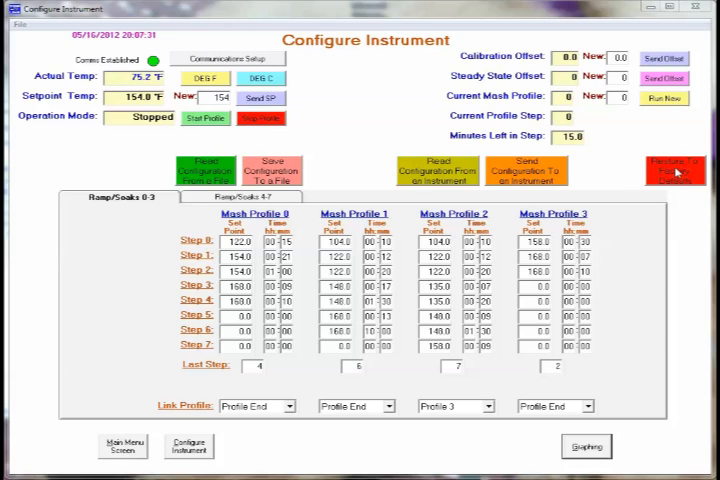
Restore the controller to factory defaults and acknowledge the success message.
click(676, 168)
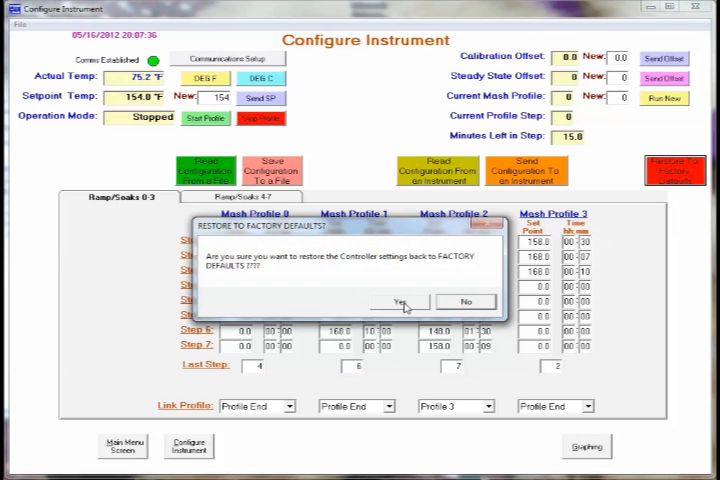
click(400, 300)
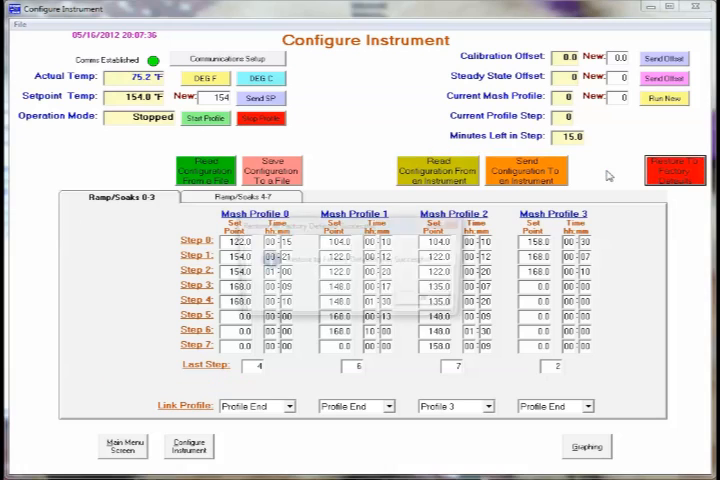
click(676, 164)
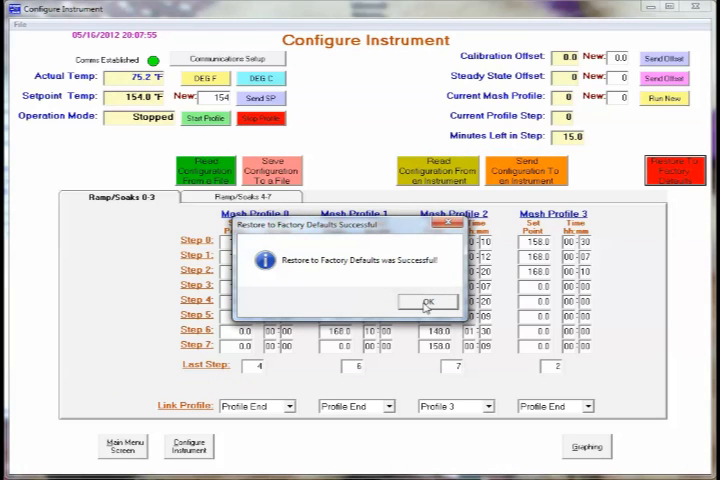
click(428, 304)
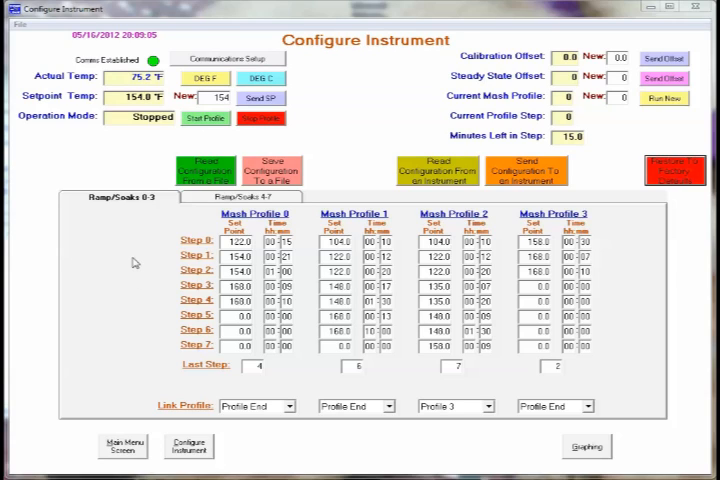
mouse_move(196, 238)
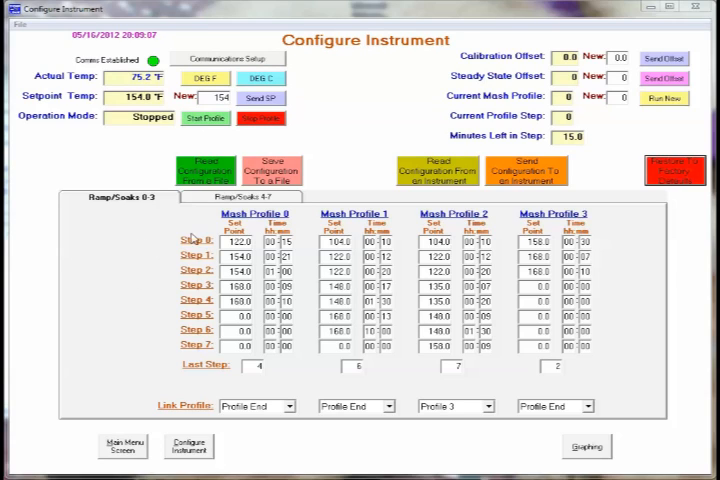
mouse_move(388, 216)
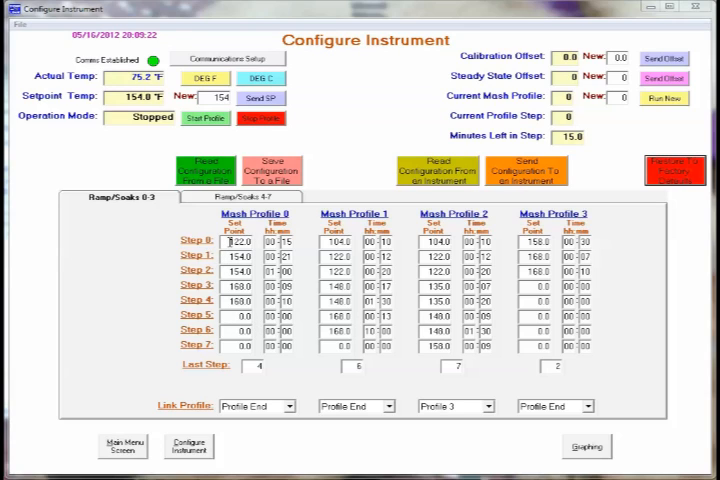
mouse_move(230, 242)
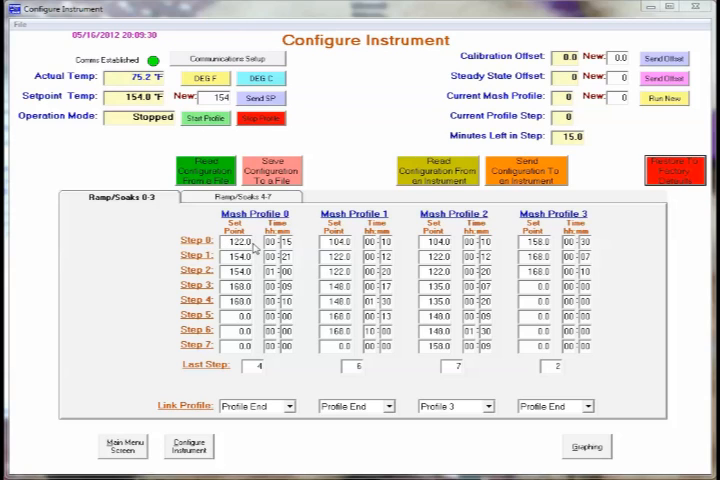
mouse_move(198, 230)
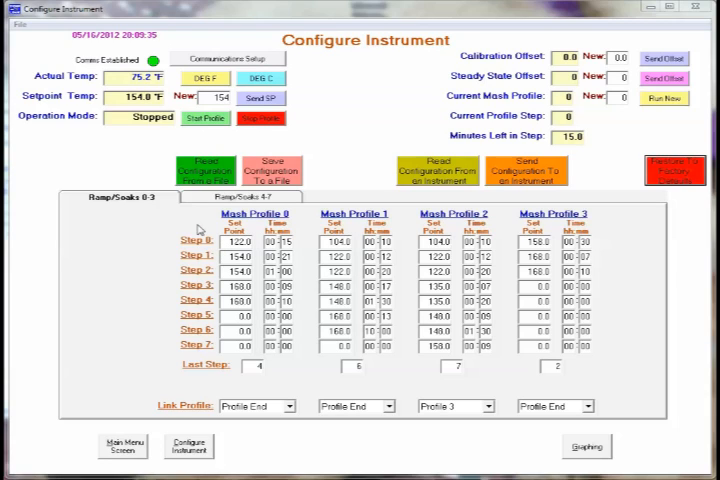
mouse_move(210, 230)
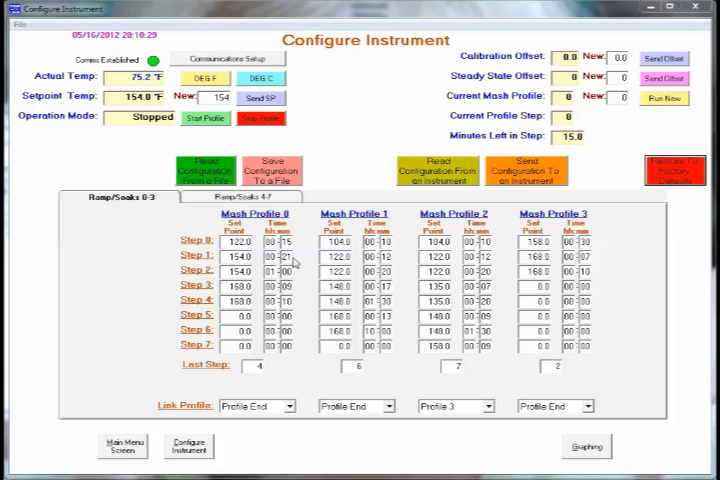
mouse_move(292, 264)
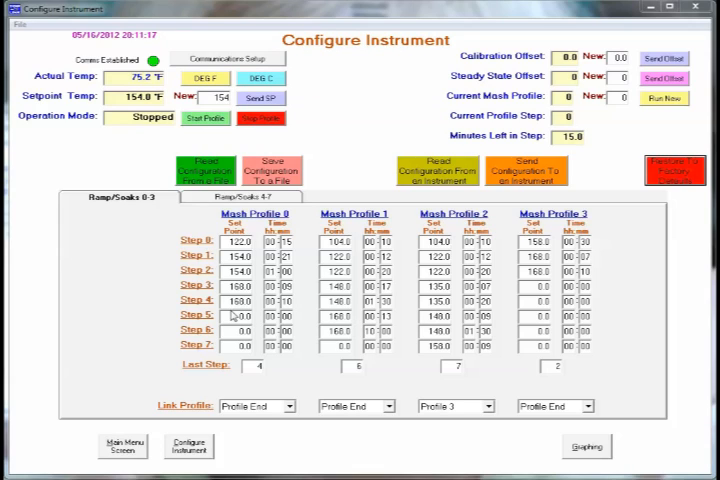
mouse_move(222, 370)
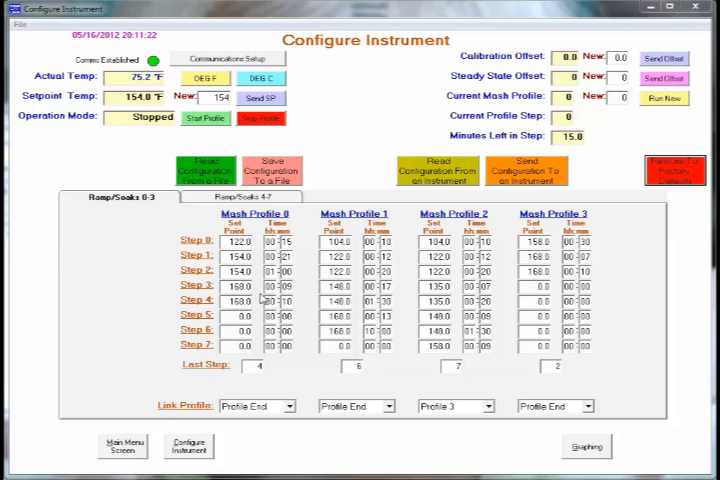
mouse_move(260, 312)
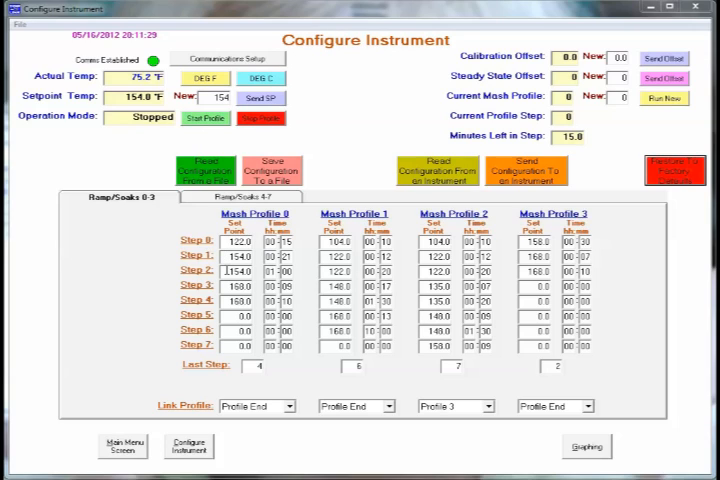
click(236, 300)
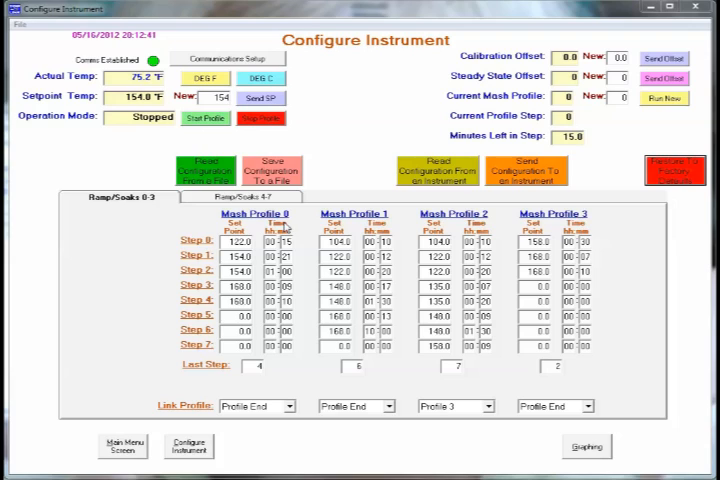
mouse_move(284, 224)
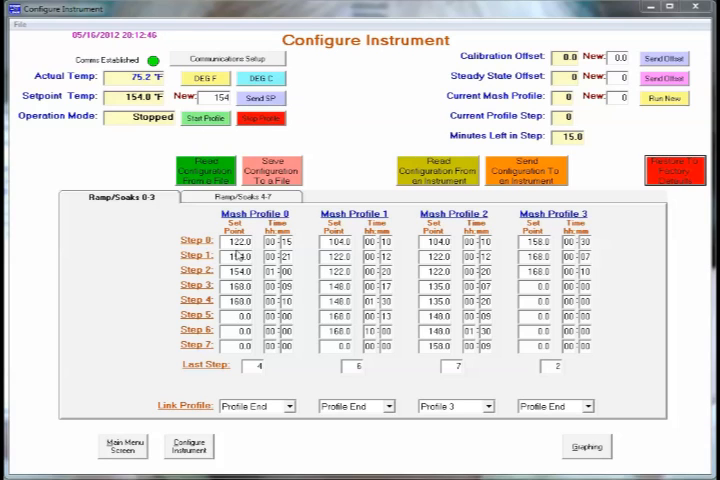
click(238, 256)
text(154)
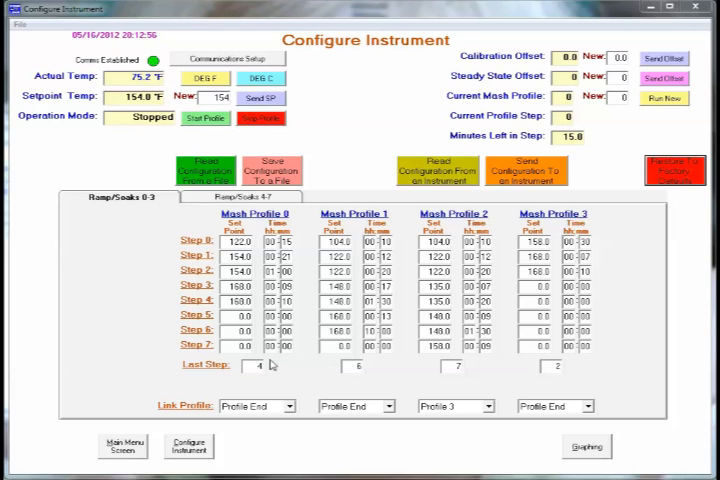
mouse_move(282, 356)
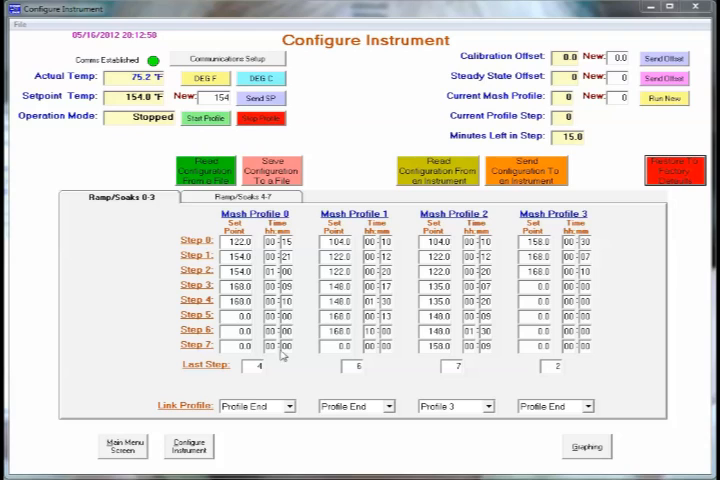
mouse_move(292, 412)
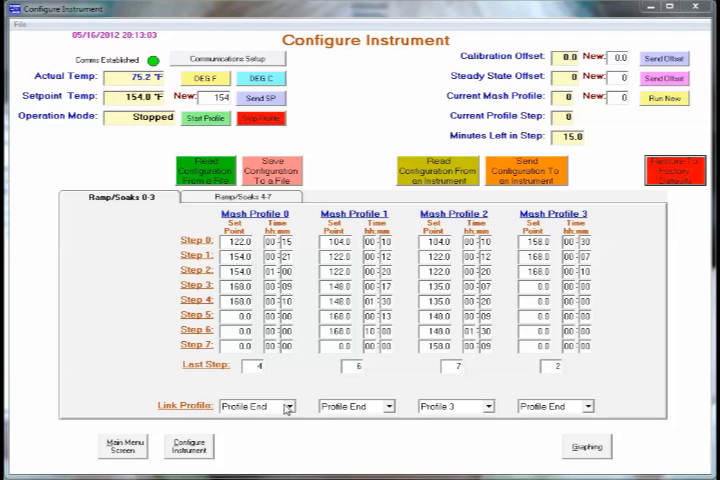
Set Mash Profile 0's Link Profile to Profile 1.
click(288, 406)
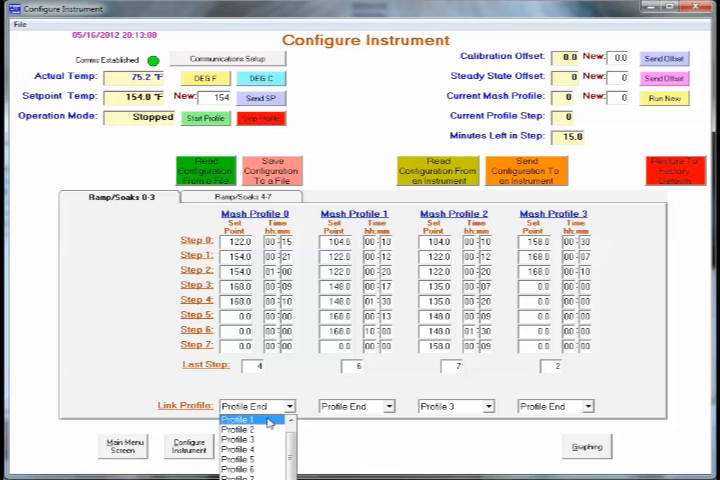
click(250, 416)
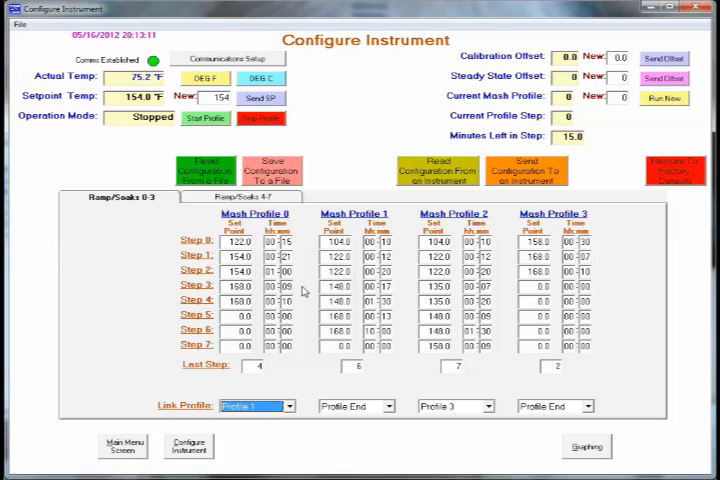
mouse_move(250, 416)
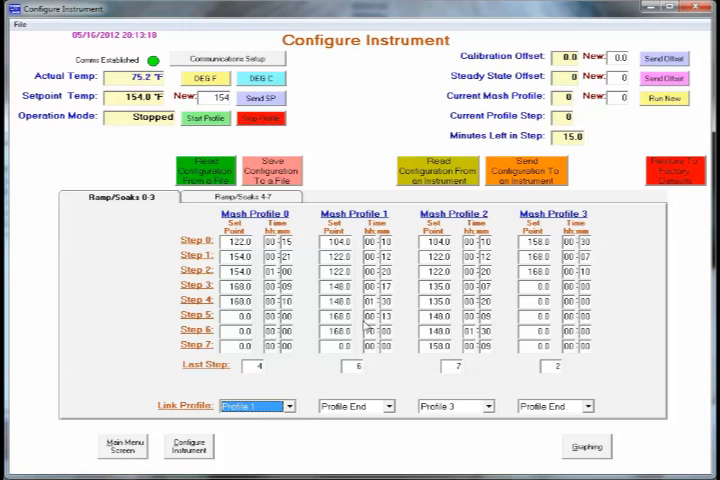
mouse_move(452, 260)
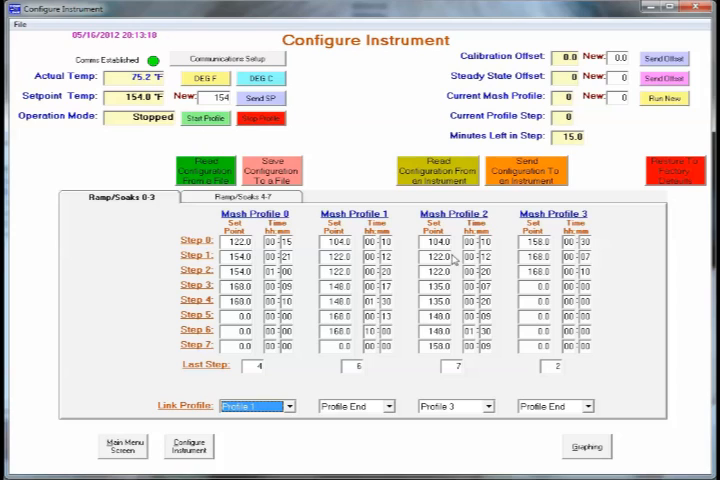
mouse_move(452, 260)
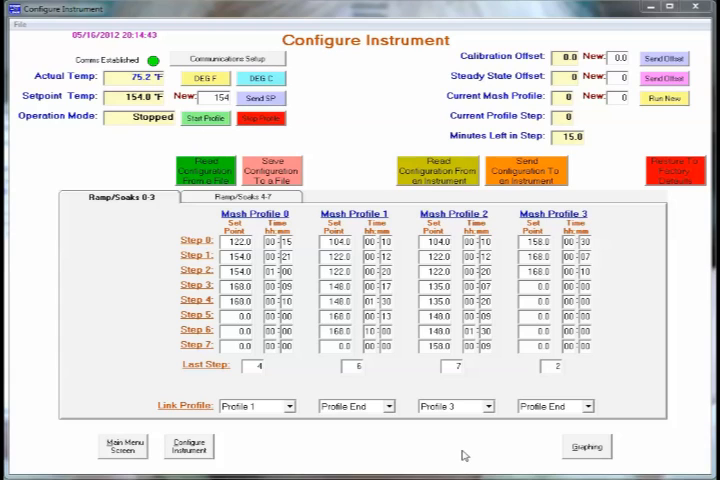
mouse_move(340, 142)
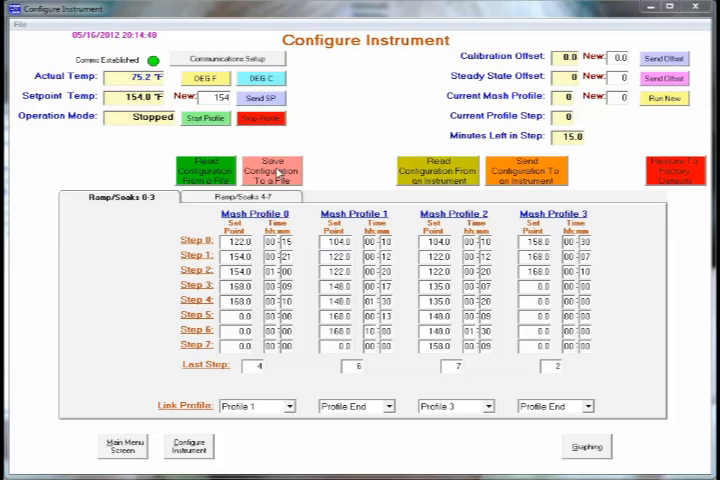
Save the configuration to PC over UserConfiguration2.csv, replacing the existing file.
click(272, 170)
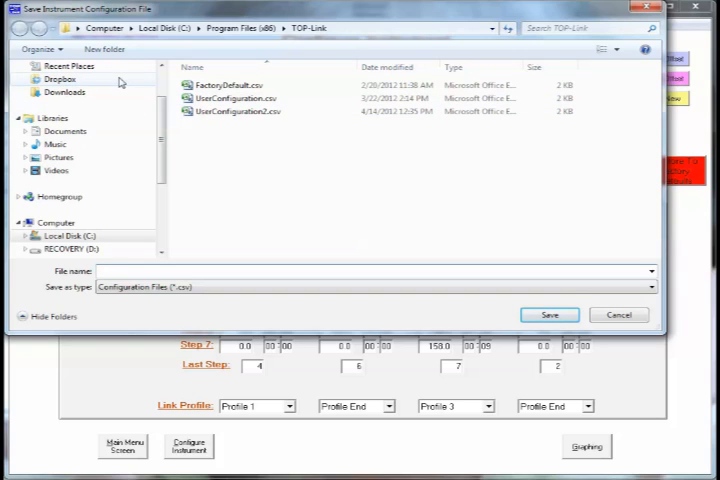
mouse_move(228, 84)
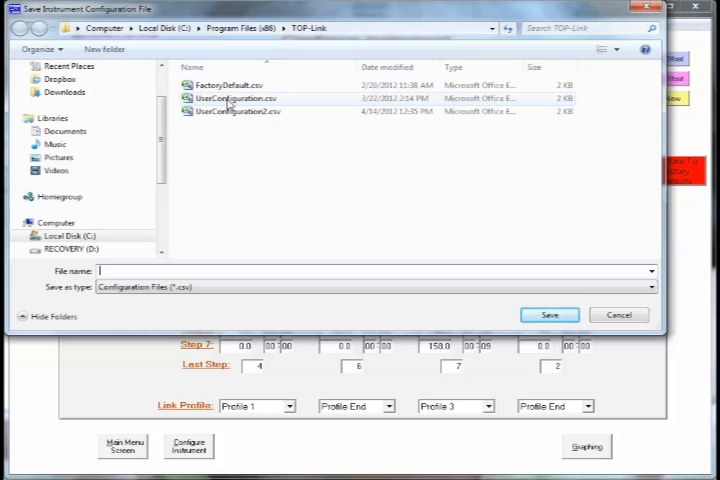
mouse_move(238, 100)
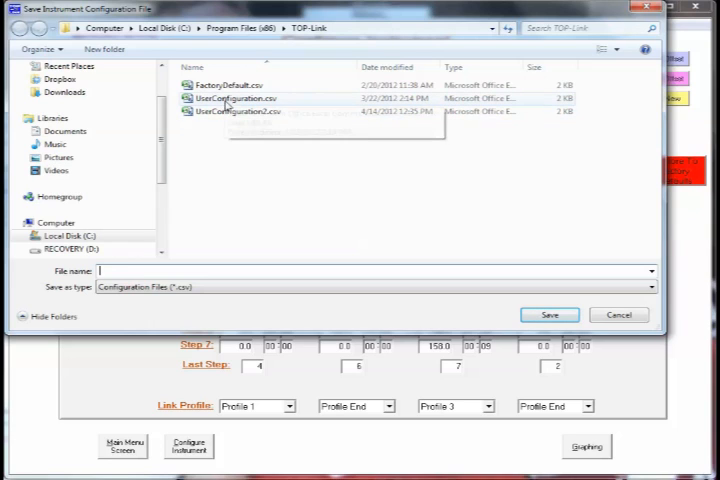
click(240, 112)
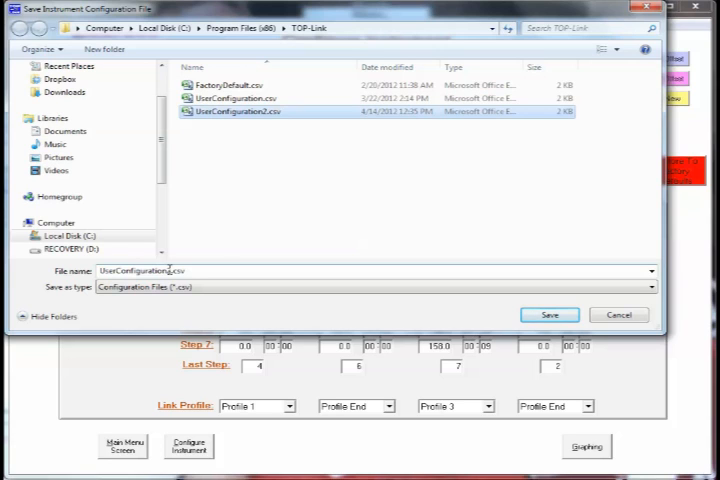
click(548, 314)
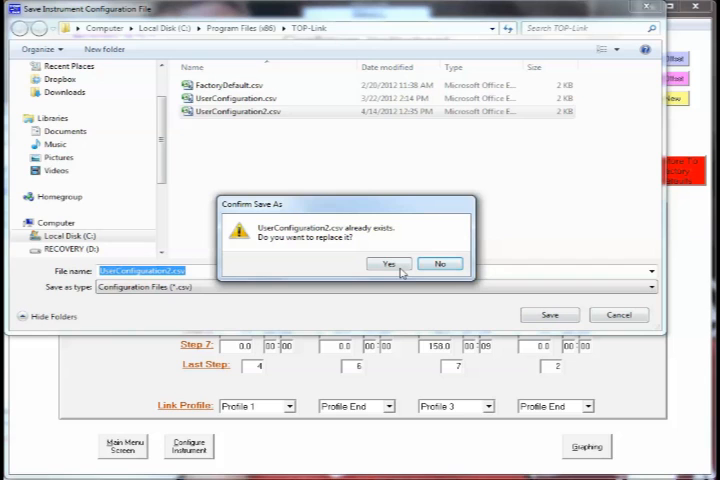
click(388, 264)
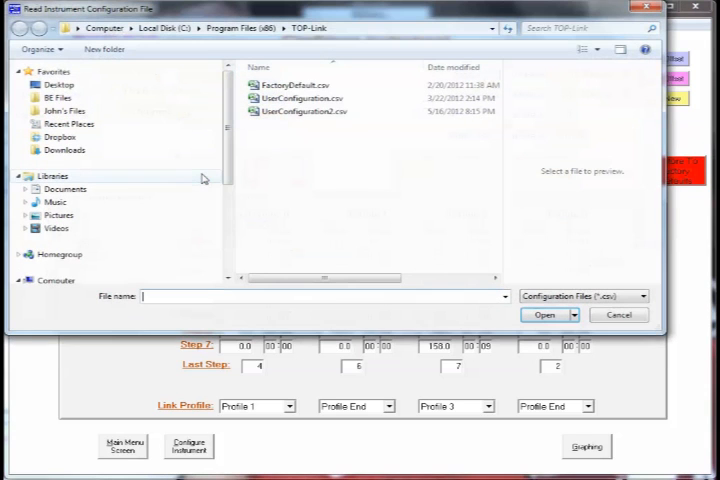
Start Read Configuration From PC, showing the saved CSV configuration files.
click(296, 84)
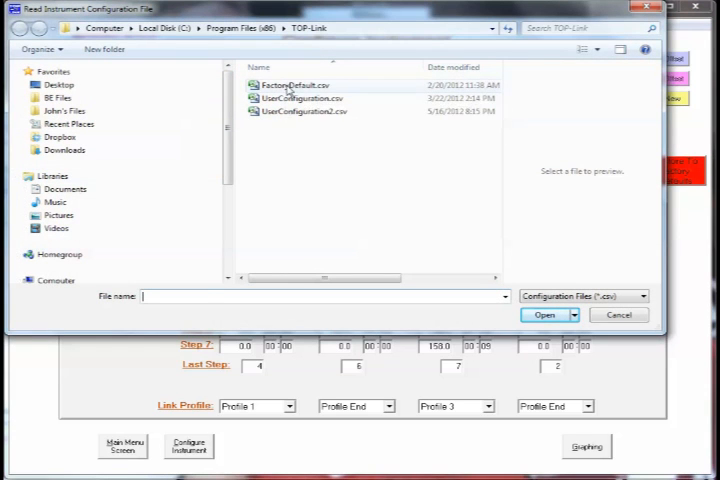